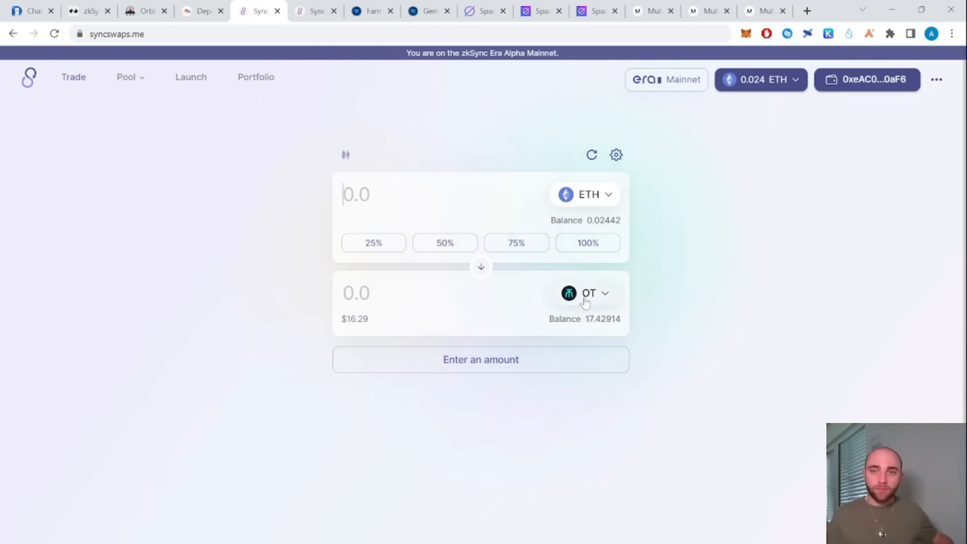
Show the SyncSwap Pools page with the USDC/ETH and ETH/OT positions listed
click(587, 294)
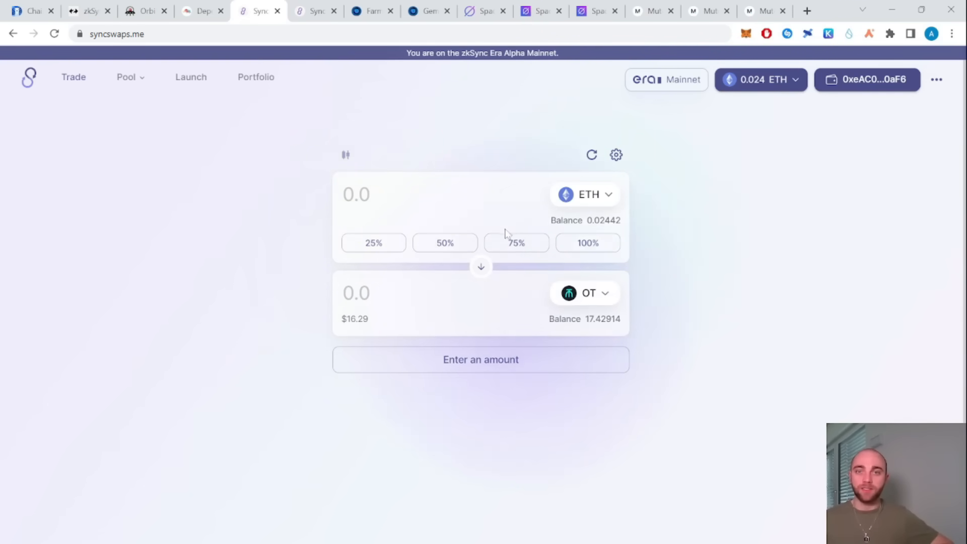
click(314, 11)
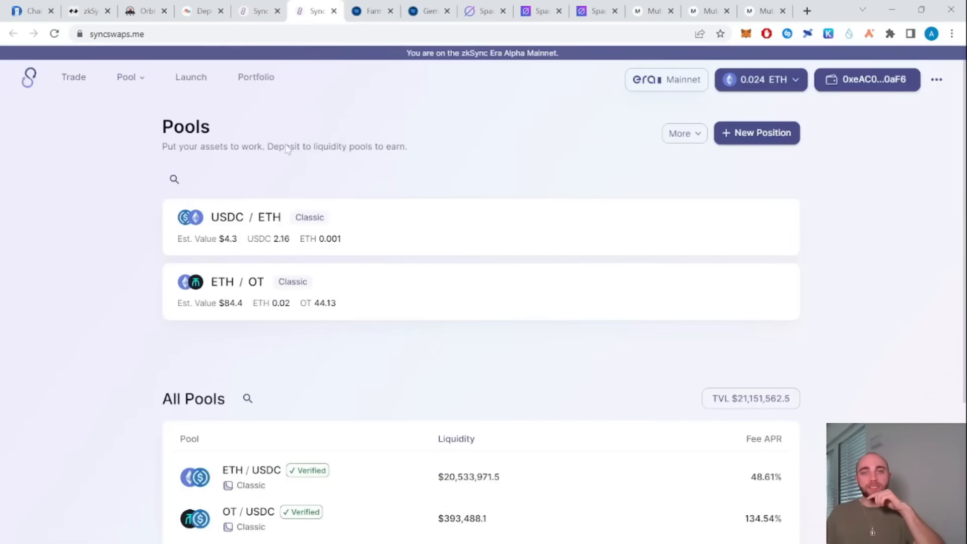
Start a New Position for the Classic ETH/USDC pool, then switch to the GemSwap Pool tab
click(756, 133)
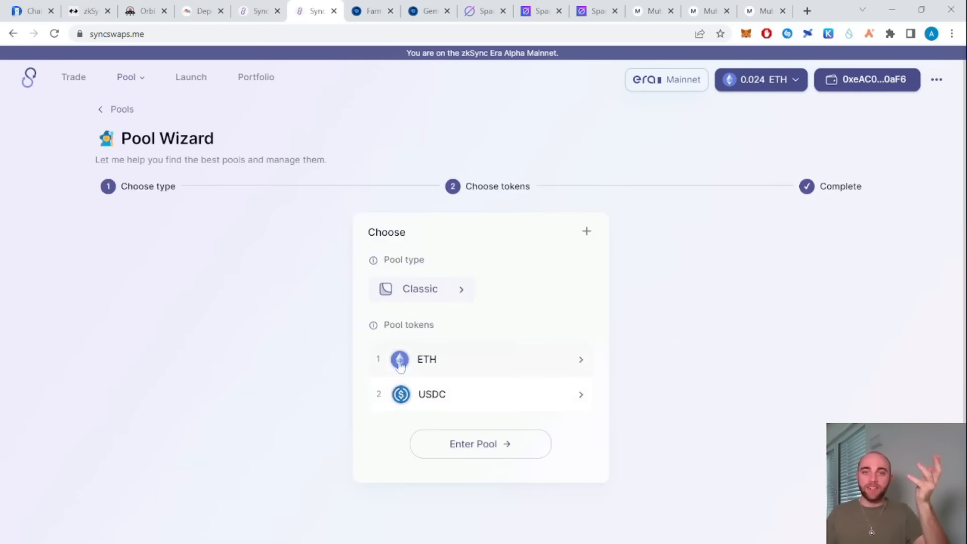
click(425, 11)
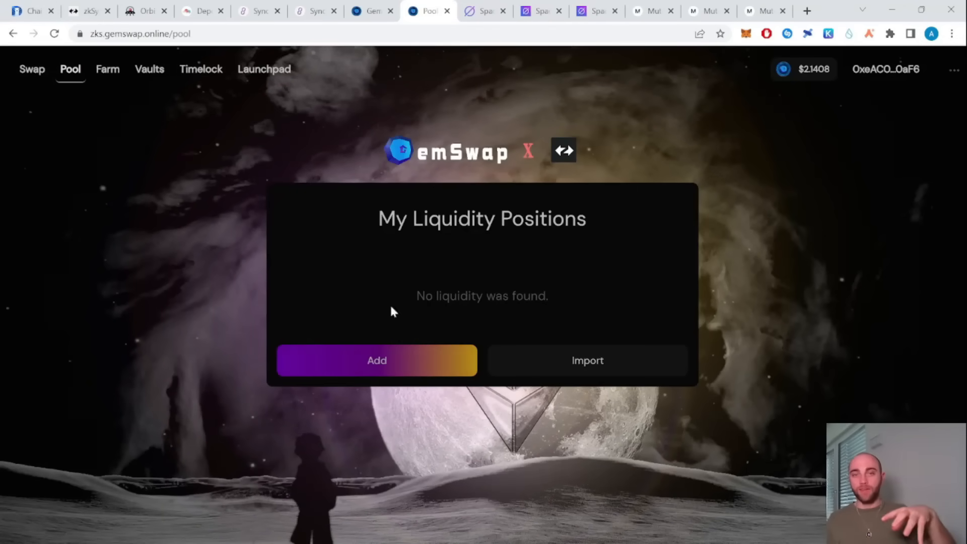
click(108, 70)
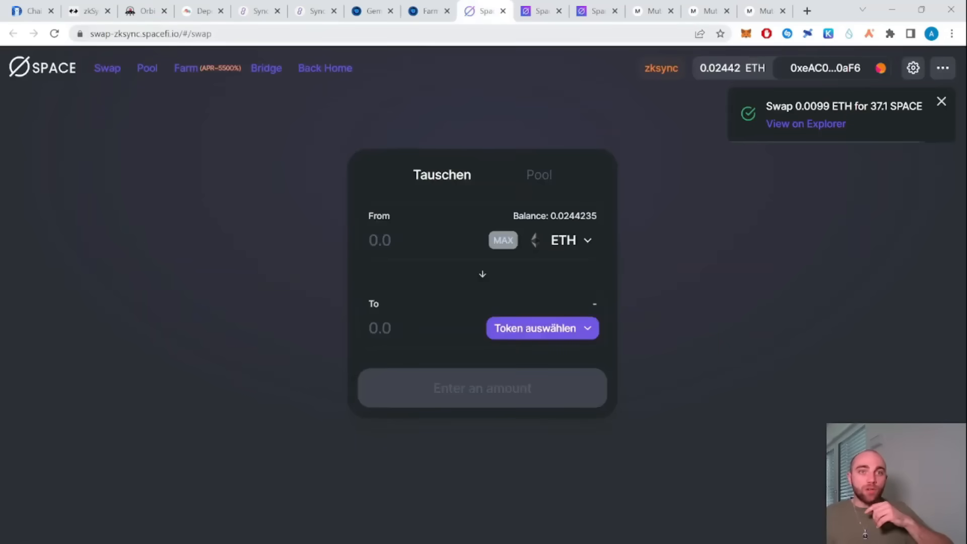
mouse_move(491, 295)
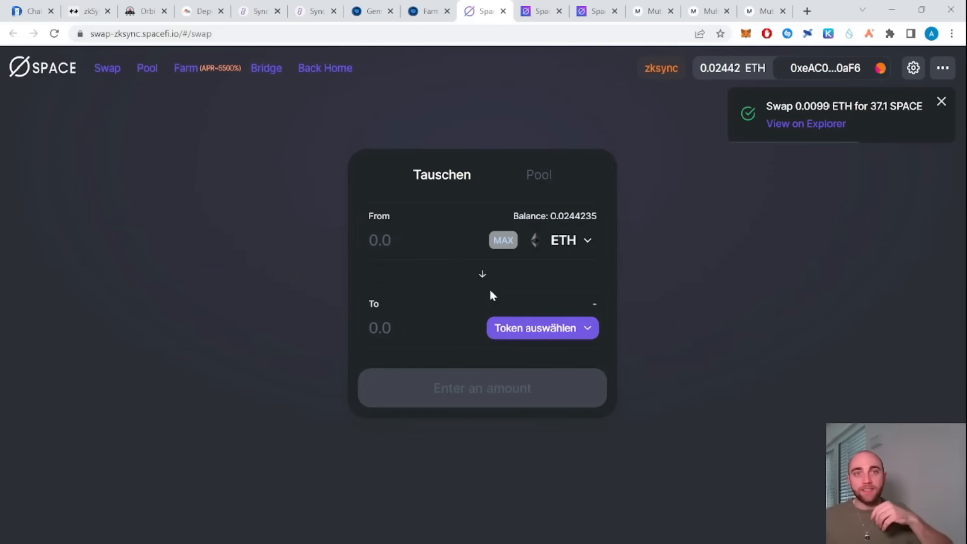